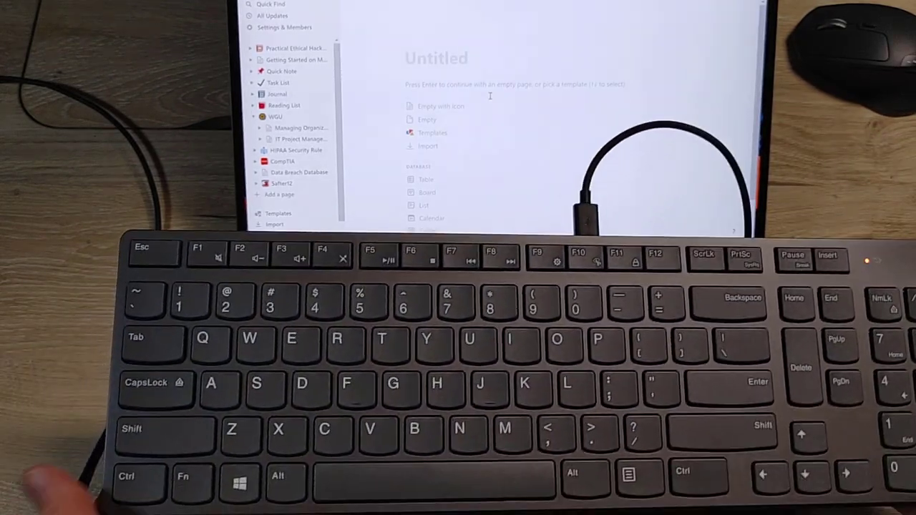
{"action": "type", "text": "mlkmnklhjhfh"}
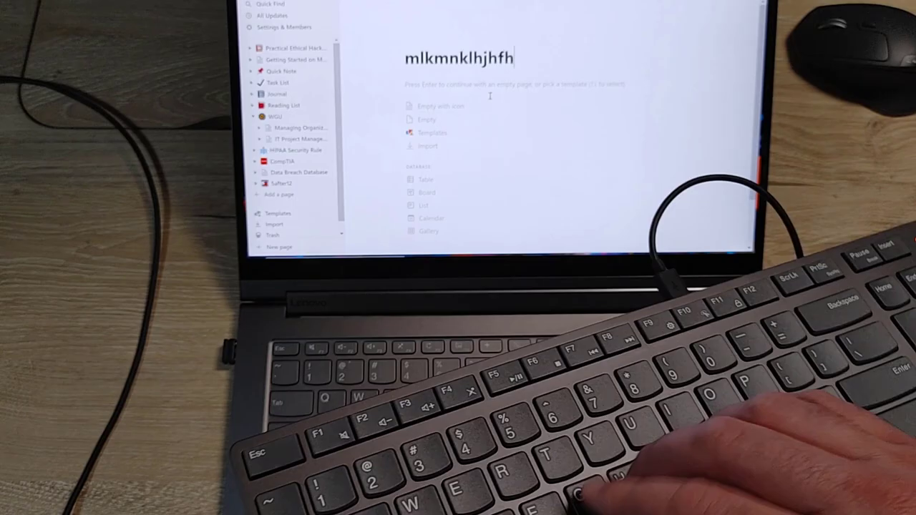
{"action": "type", "text": "jhbkj"}
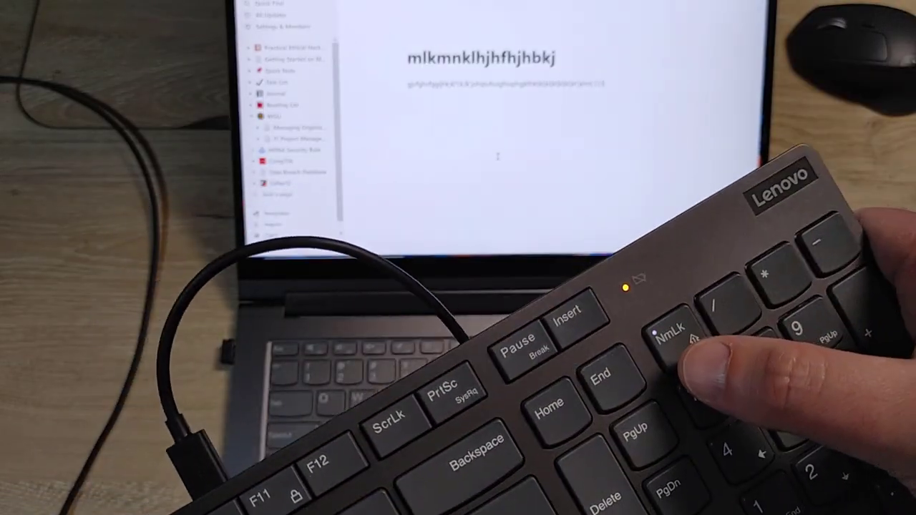